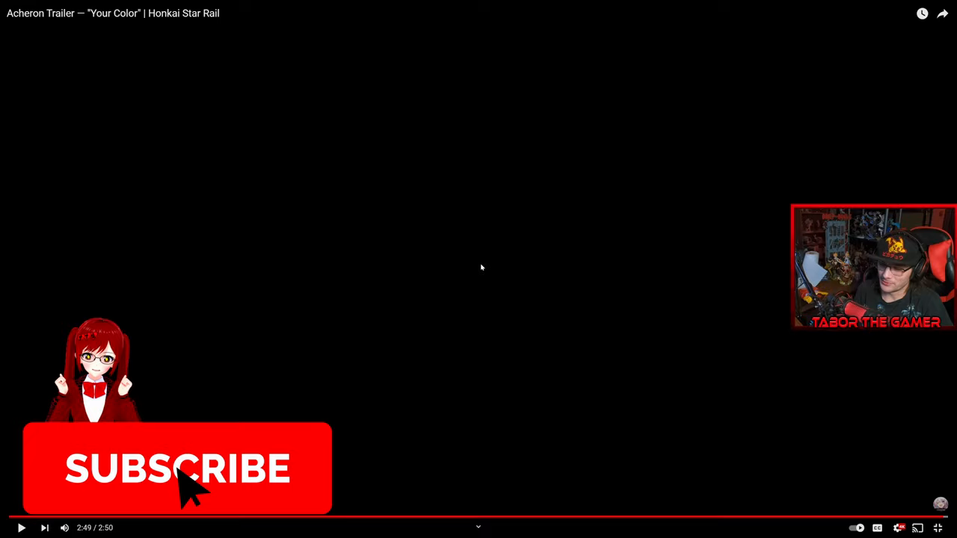
left_click(177, 469)
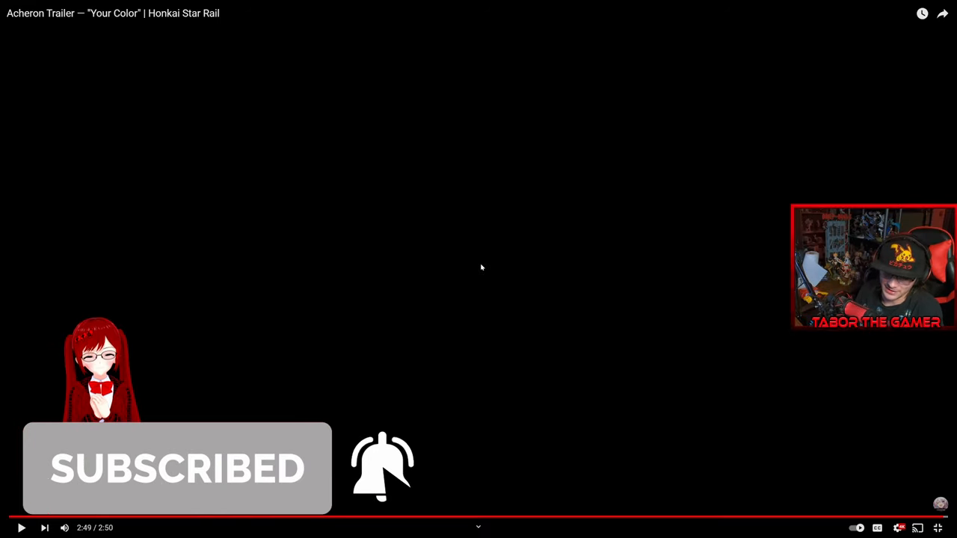